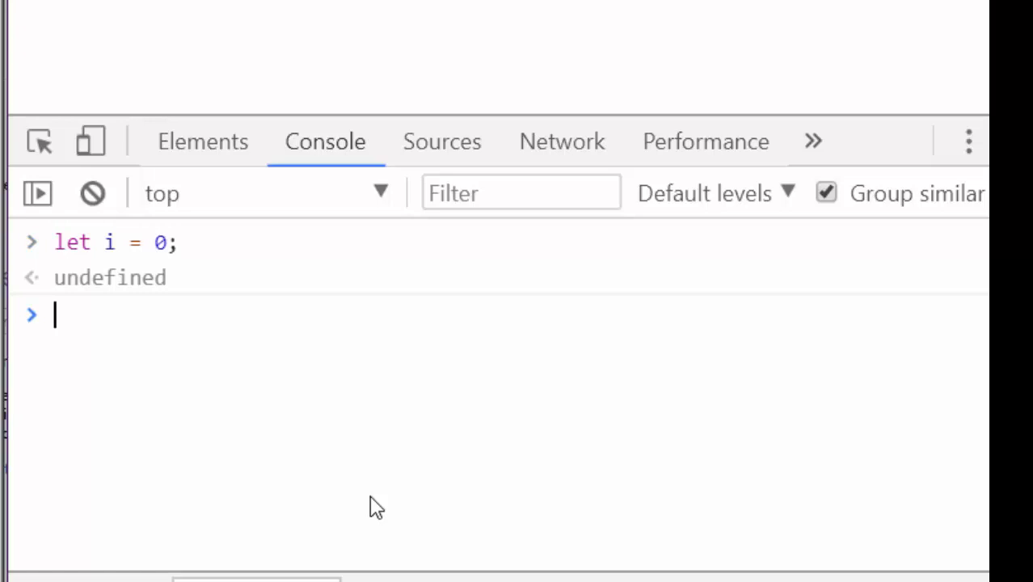
mouse_move(89, 318)
type("i")
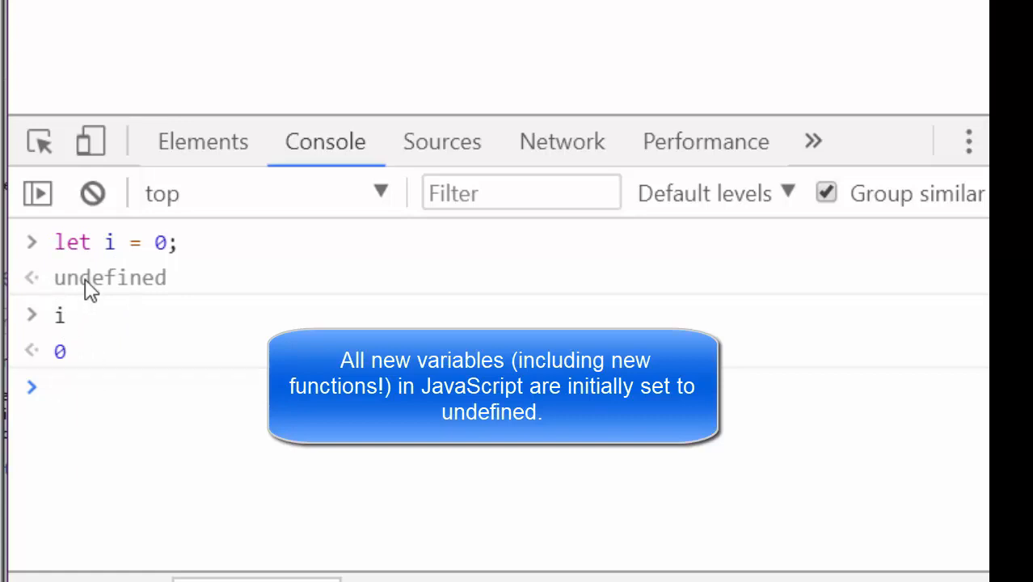
mouse_move(96, 292)
type("j = ++i;")
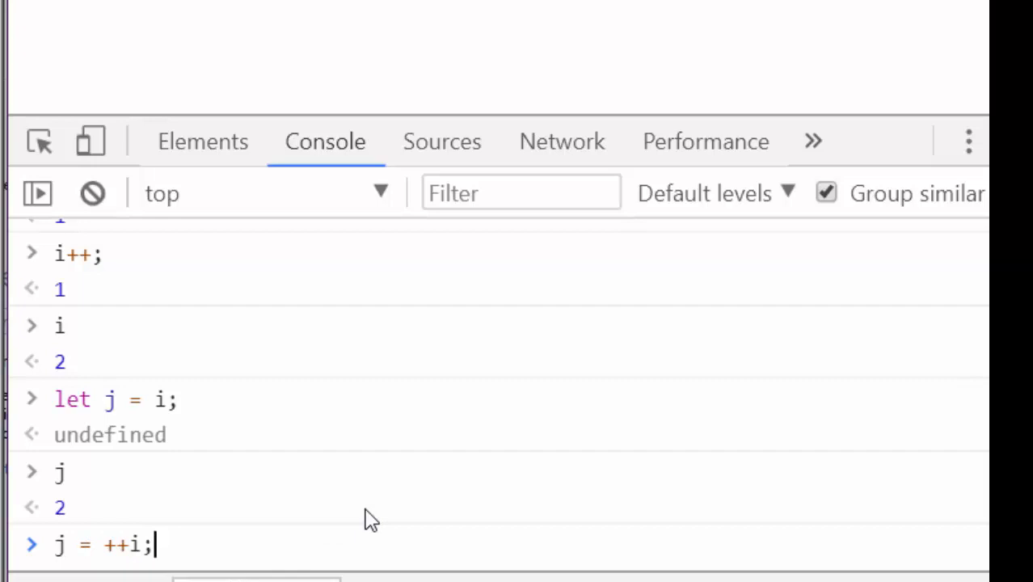
Run j = ++i; so both i and j become 3.
key("Return")
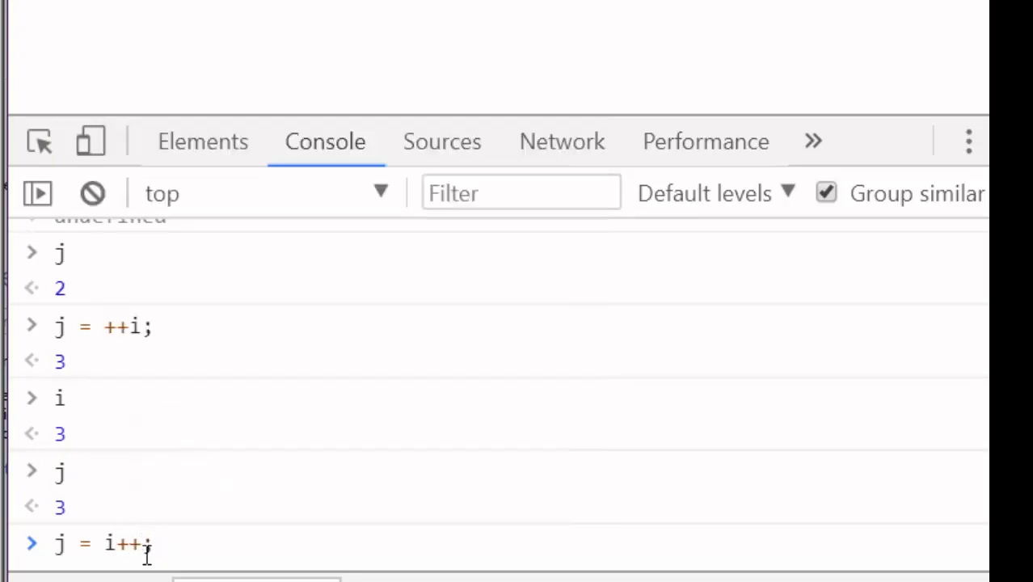
mouse_move(581, 576)
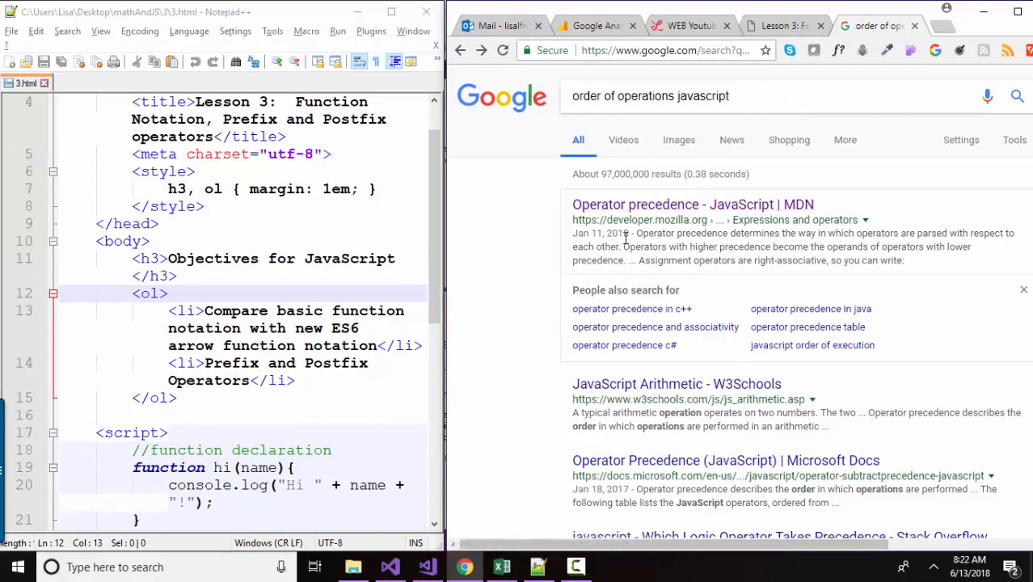
Open the MDN 'Operator precedence - JavaScript' result and scroll through the article.
left_click(692, 204)
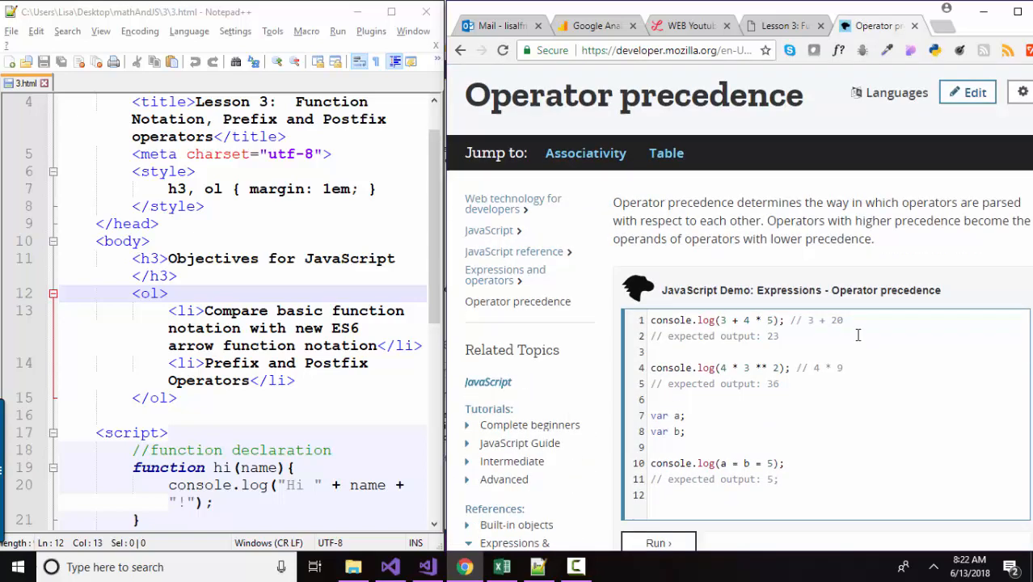
scroll("down", 3)
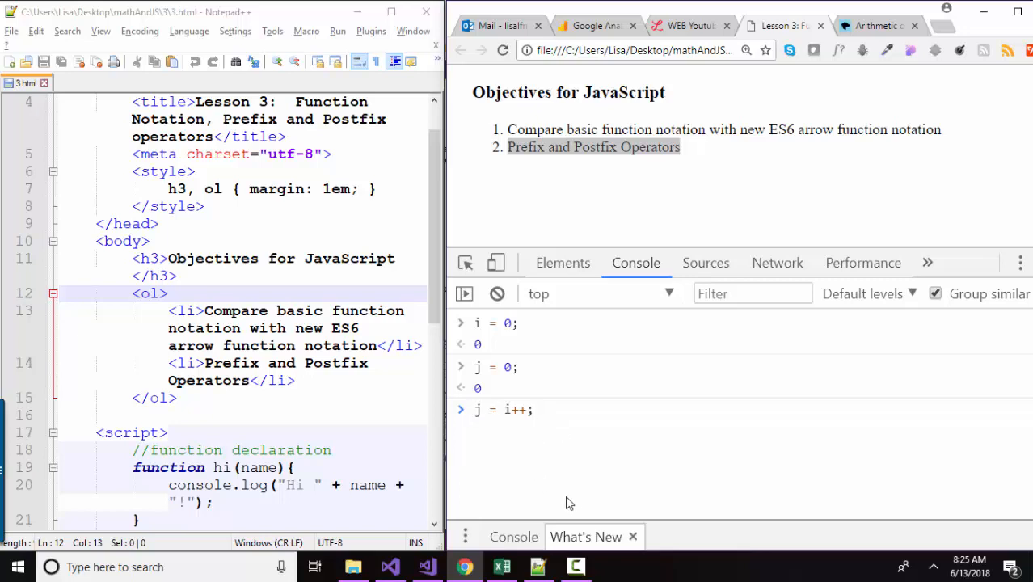
mouse_move(576, 447)
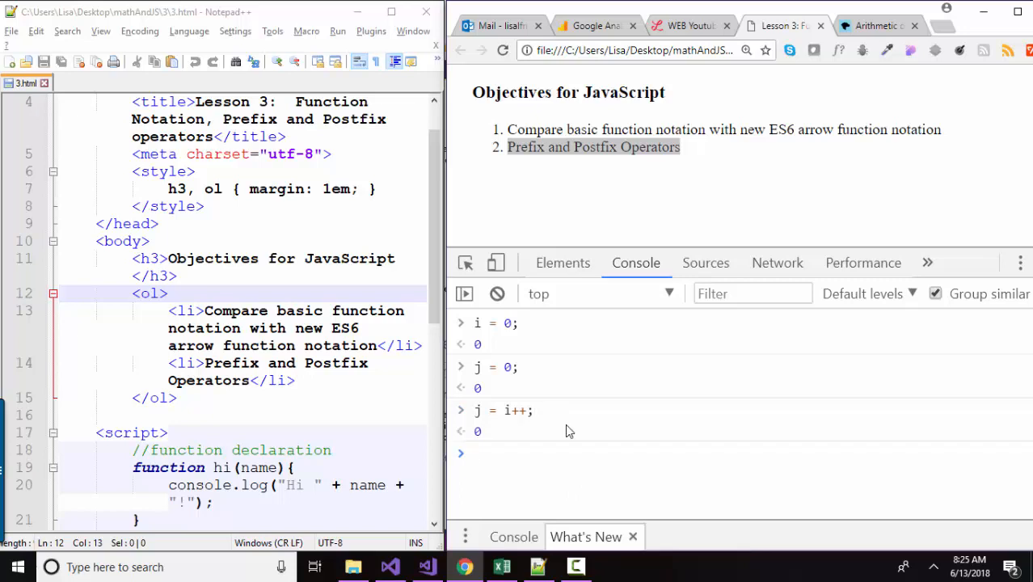
Scroll the lesson page after j = i++; returns 0 in the Console.
scroll("down", 3)
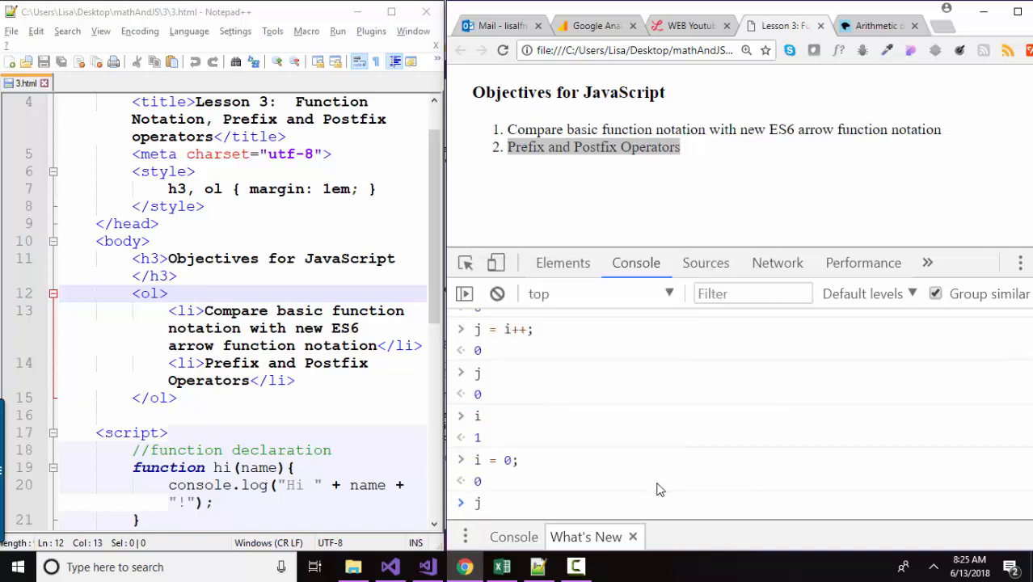
Type the prefix assignment j = ++i; without running it.
type("j = ++i;")
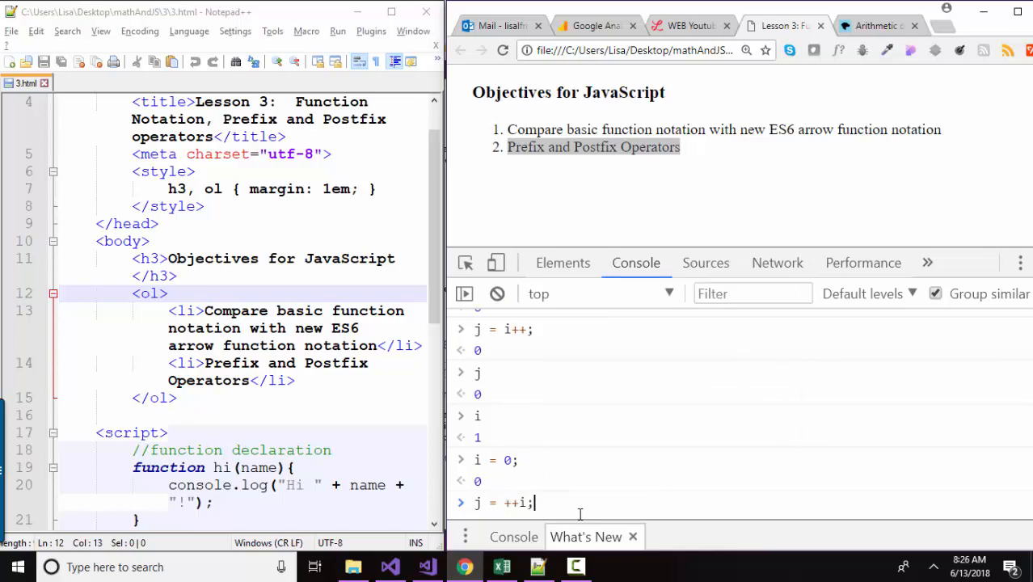